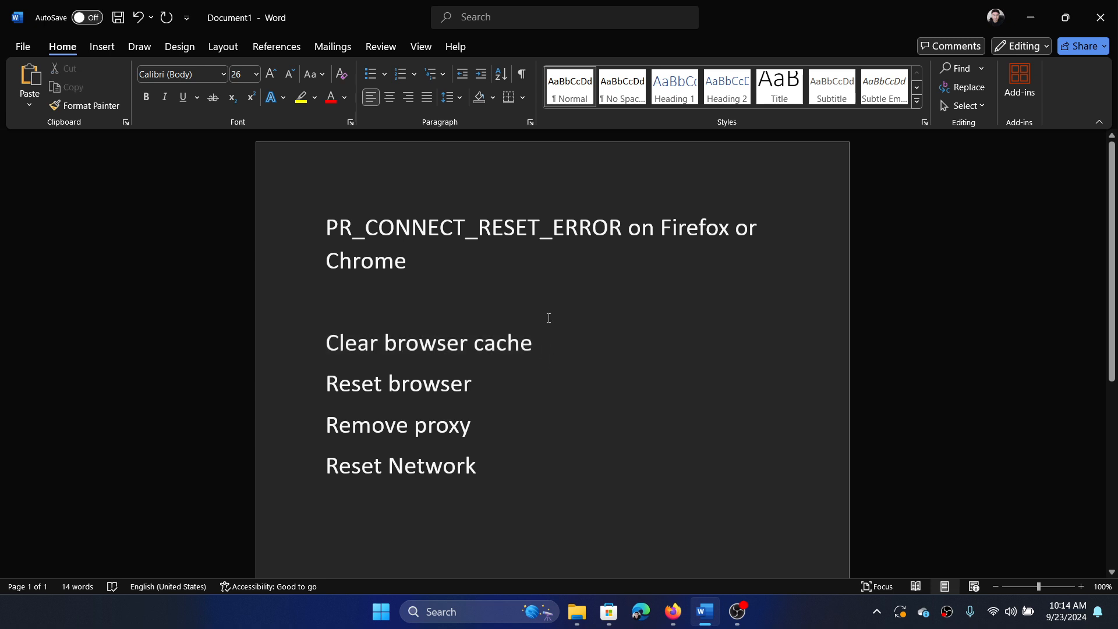
Select the PR_CONNECT_RESET_ERROR error name, then launch Google Chrome by searching 'chr'
{"action": "double_click", "coordinate": [470, 226]}
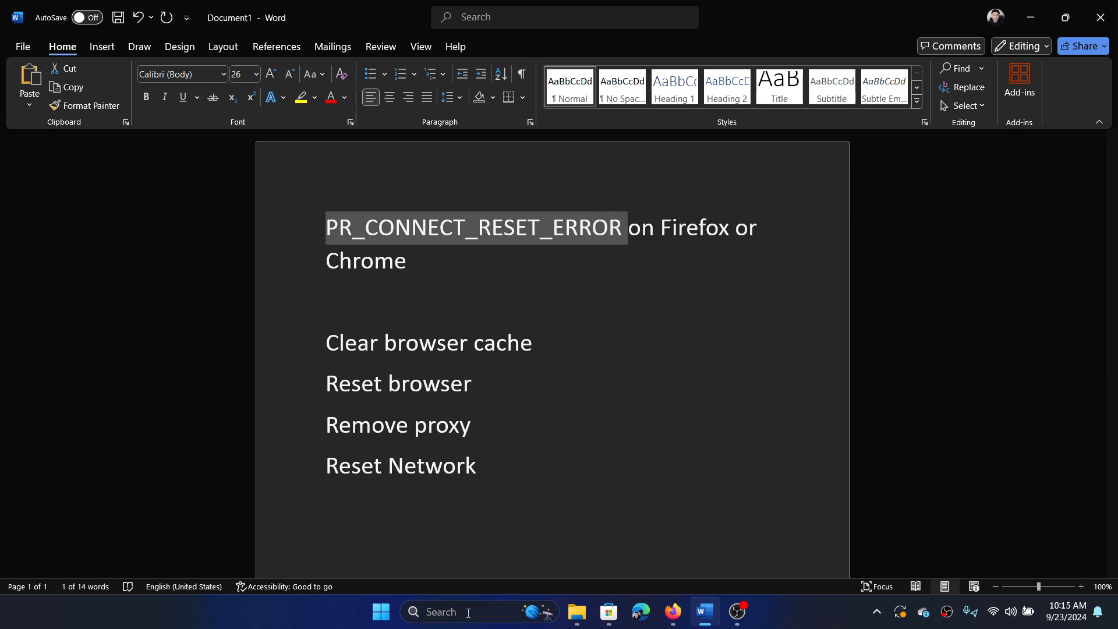
{"action": "type", "text": "chr"}
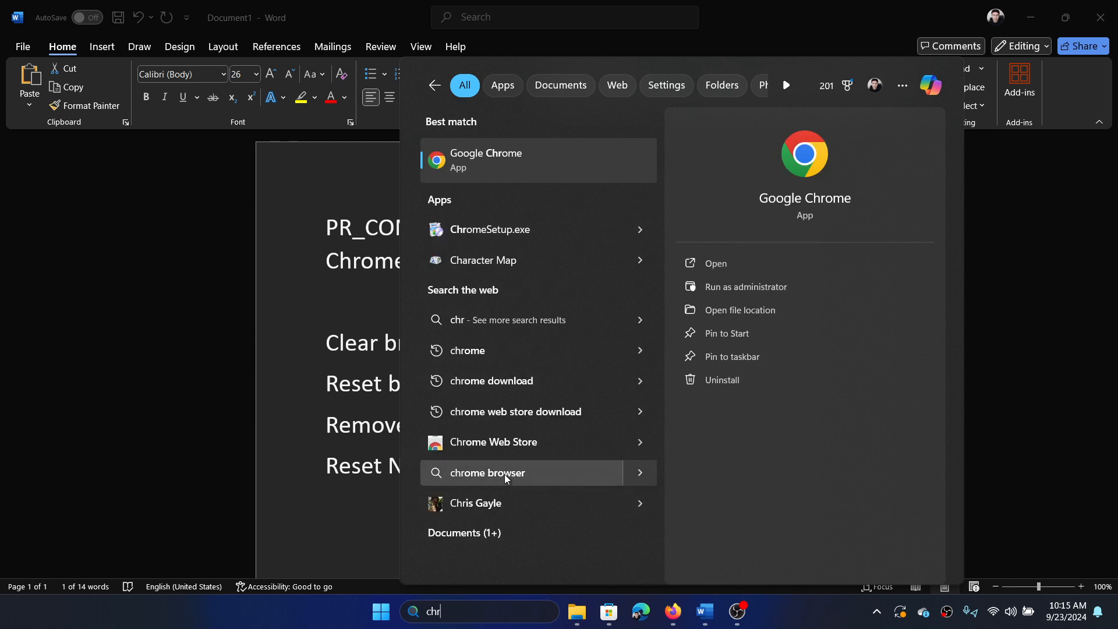
{"action": "left_click", "coordinate": [485, 160]}
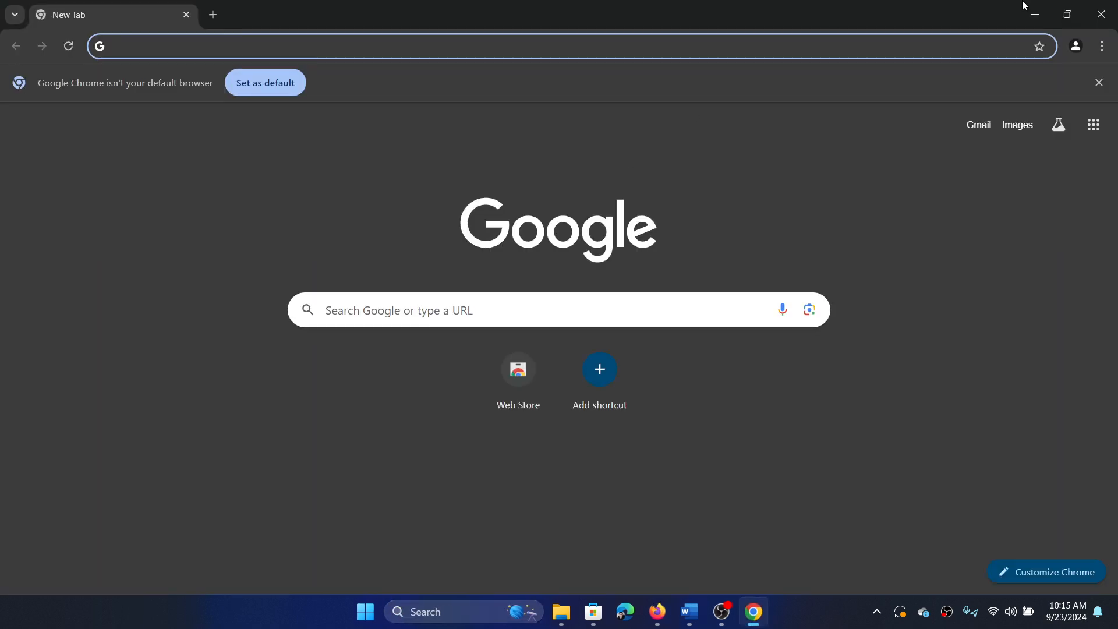
From Chrome's History page, delete all-time browsing history, cookies and cached files
{"action": "left_click", "coordinate": [1101, 46]}
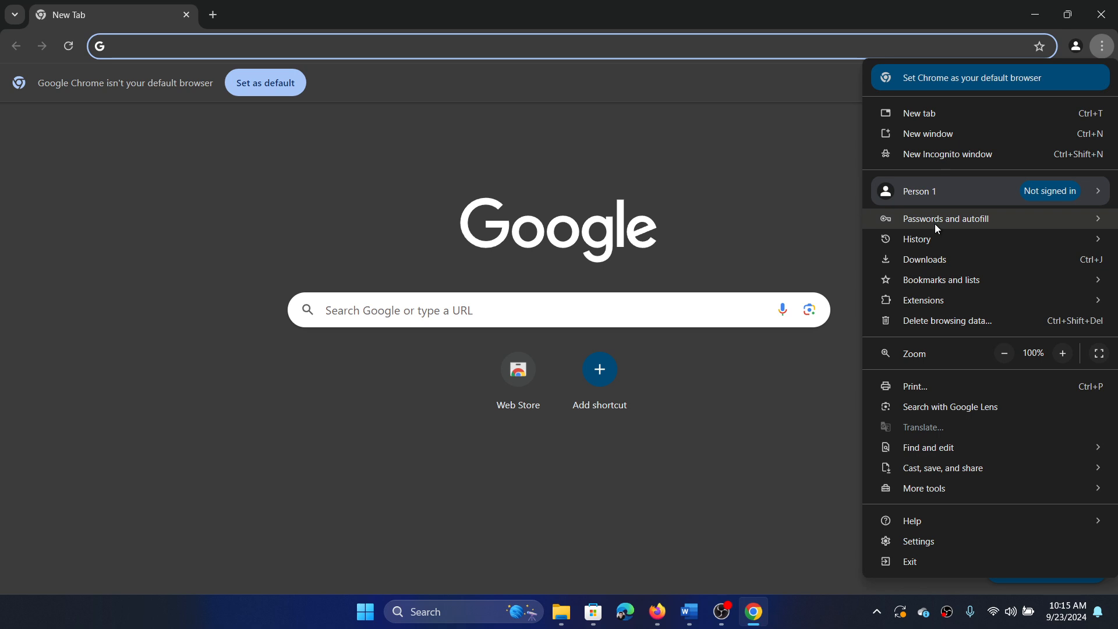
{"action": "mouse_move", "coordinate": [917, 239]}
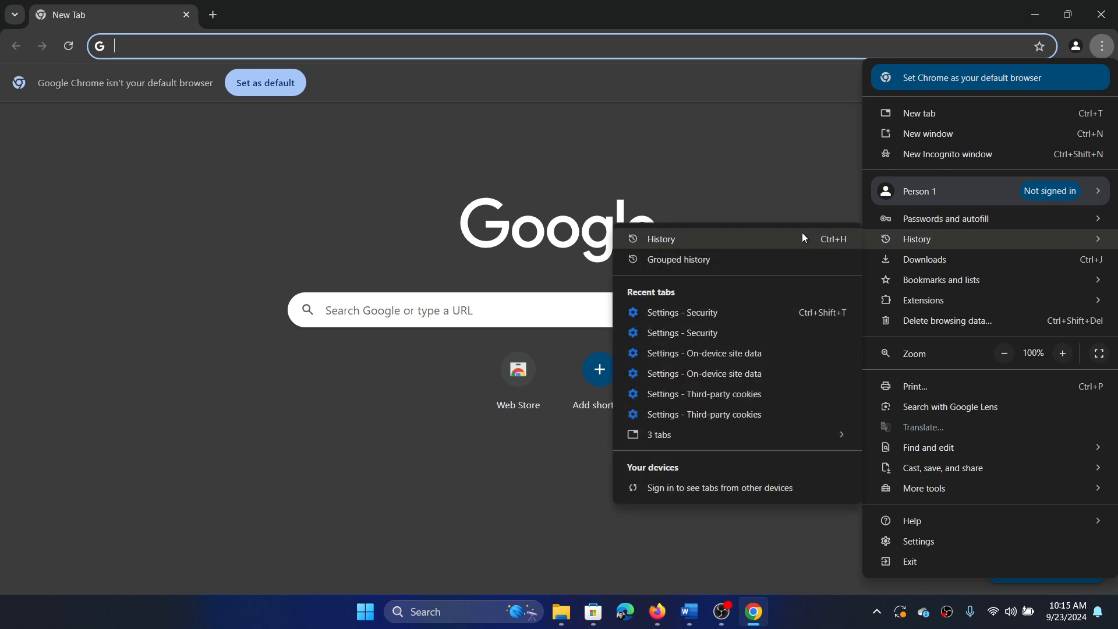
{"action": "left_click", "coordinate": [948, 321]}
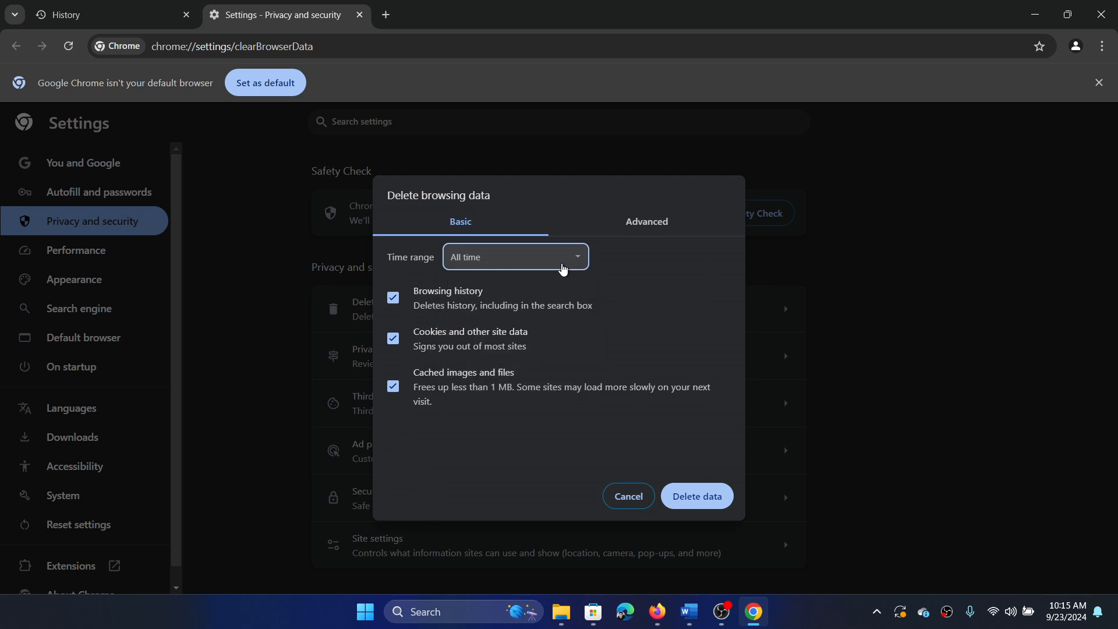
{"action": "left_click", "coordinate": [628, 496]}
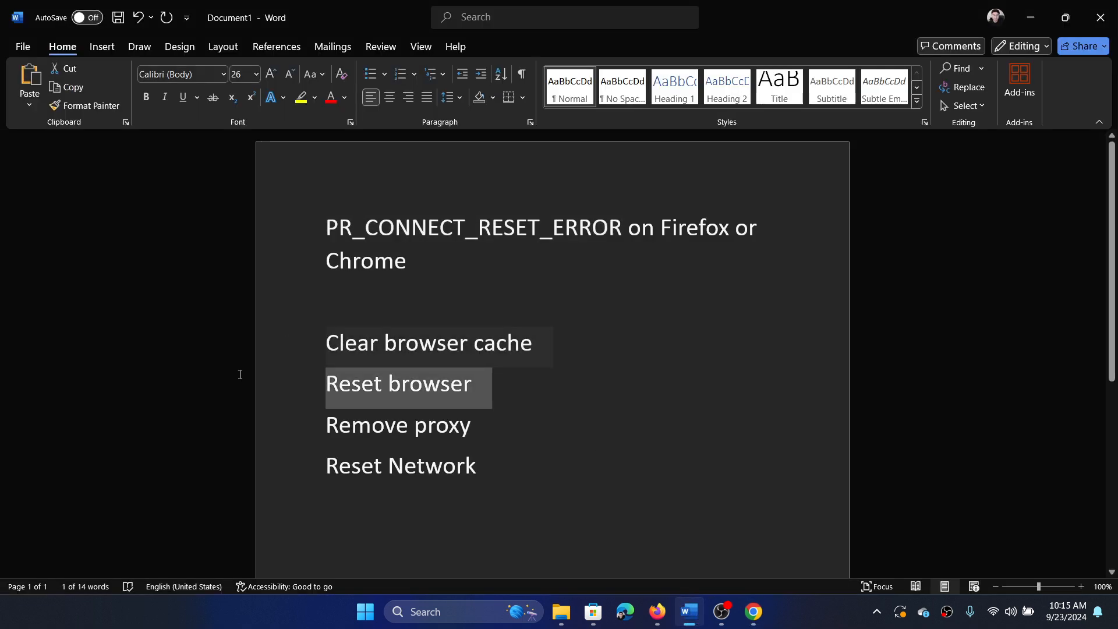
{"action": "left_click", "coordinate": [752, 611]}
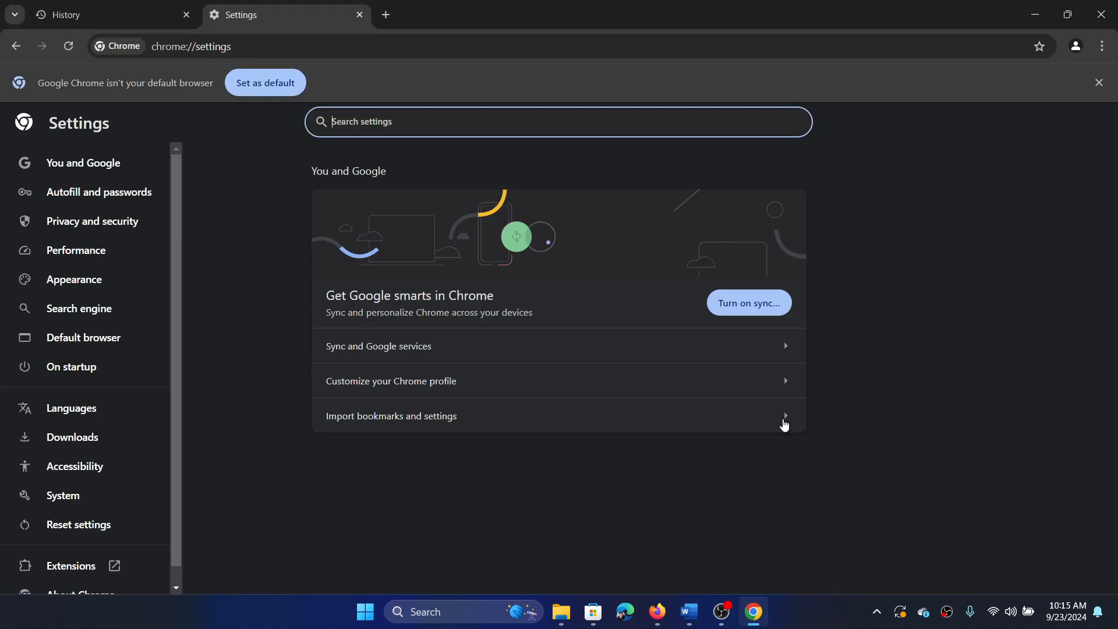
Use Reset settings to restore Chrome's original defaults and confirm, then return to Word
{"action": "left_click", "coordinate": [79, 523]}
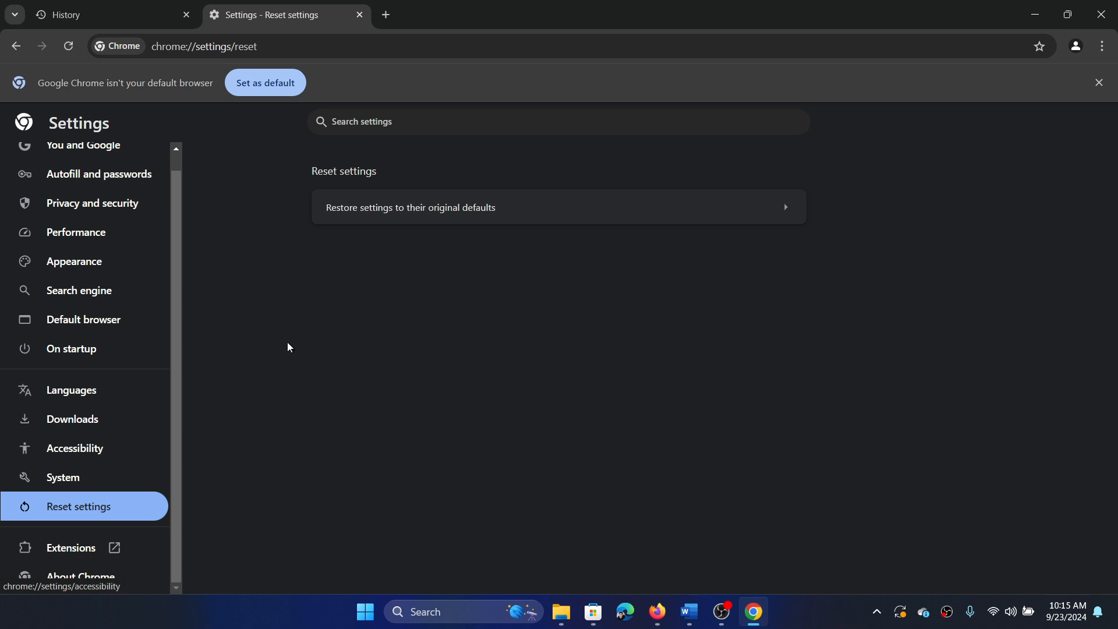
{"action": "left_click", "coordinate": [556, 206]}
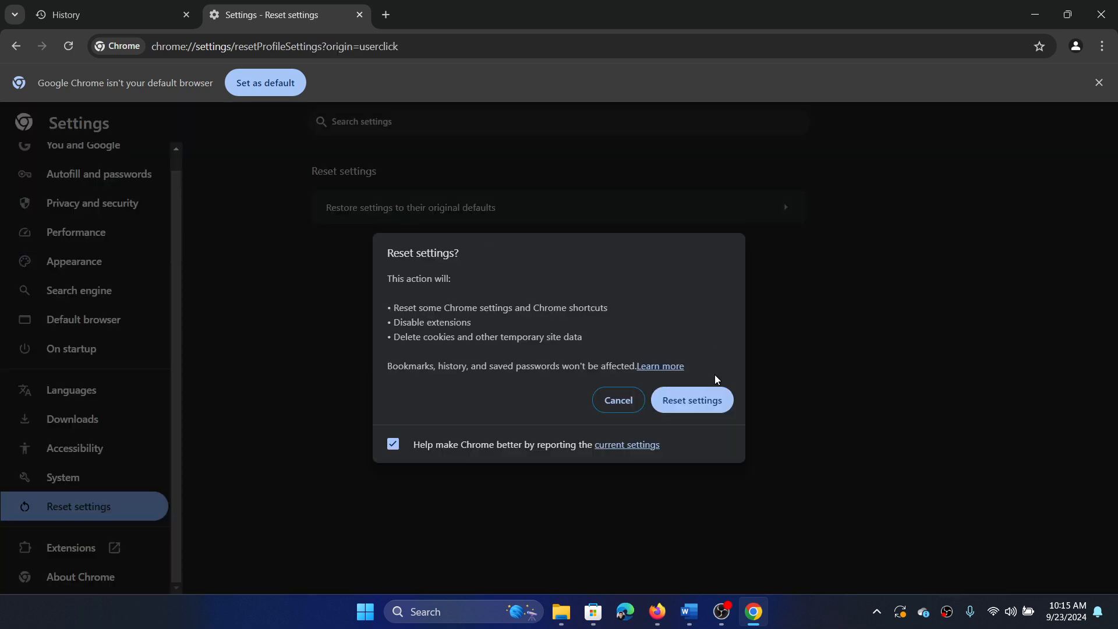
{"action": "left_click", "coordinate": [616, 399]}
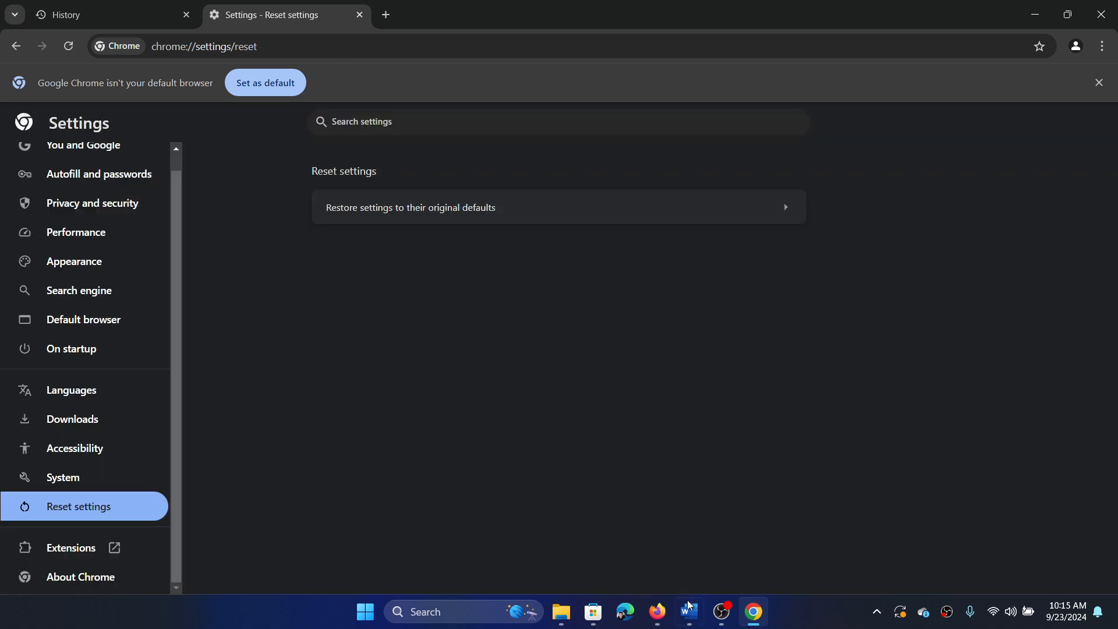
{"action": "left_click", "coordinate": [686, 611]}
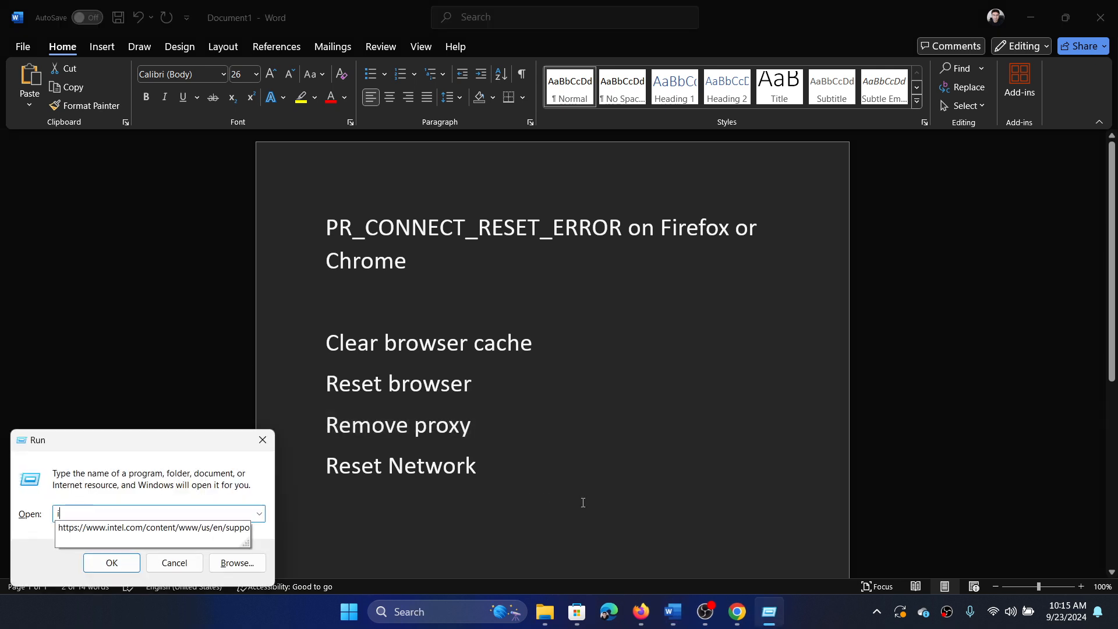
Run inetcpl.cpl from the Run box to launch Internet Properties
{"action": "type", "text": "netc"}
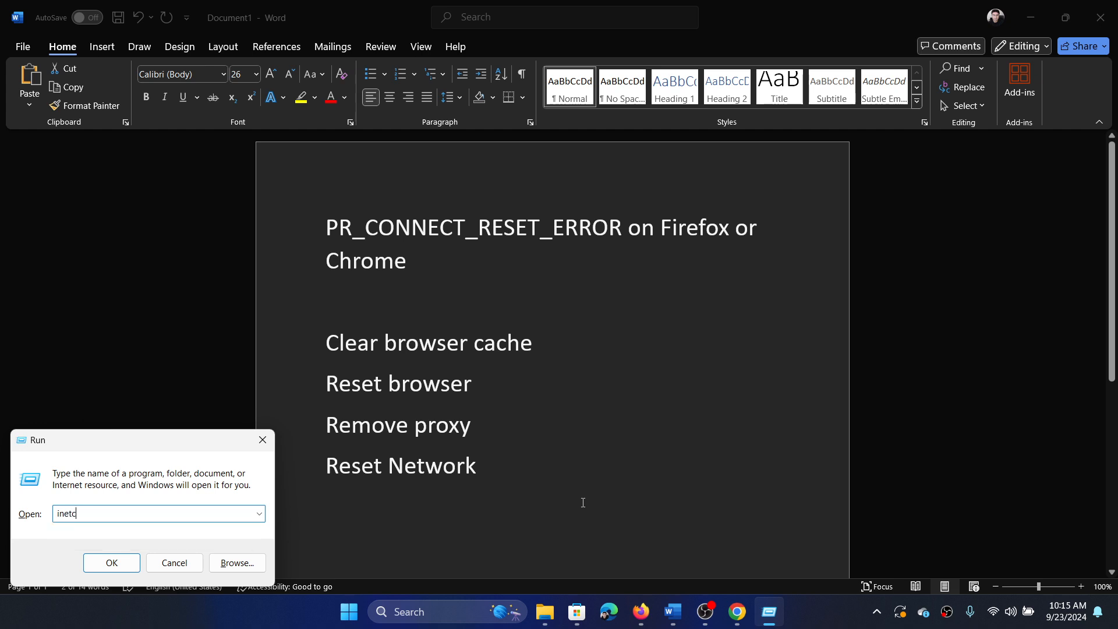
{"action": "left_click", "coordinate": [111, 562]}
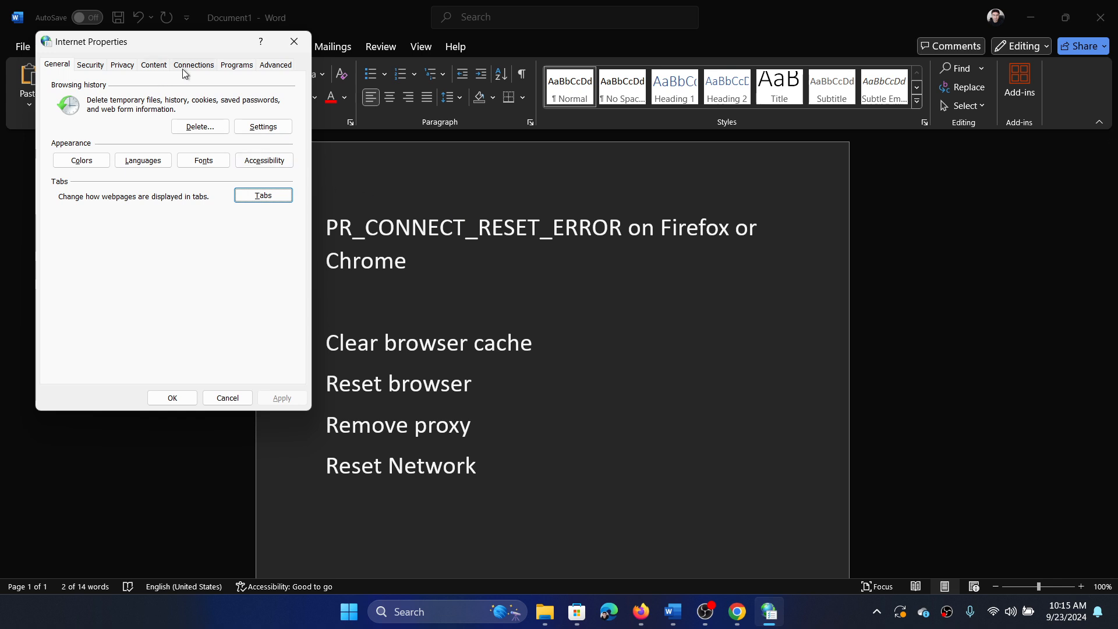
Open Internet Properties' Connections tab to check the LAN proxy server is unchecked
{"action": "left_click", "coordinate": [259, 318]}
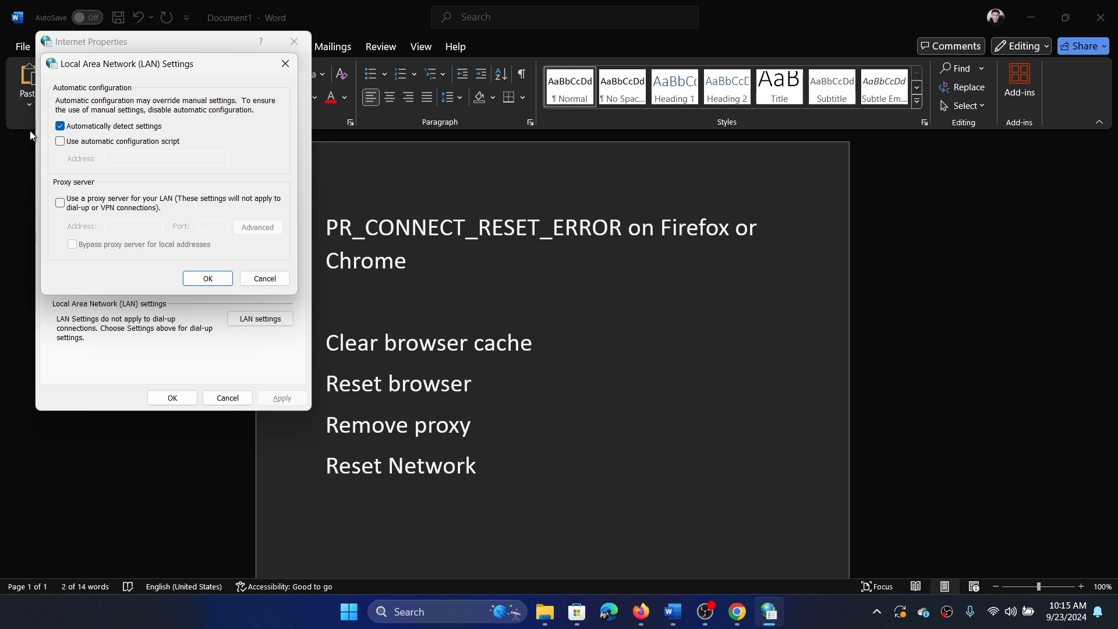
{"action": "mouse_move", "coordinate": [60, 244]}
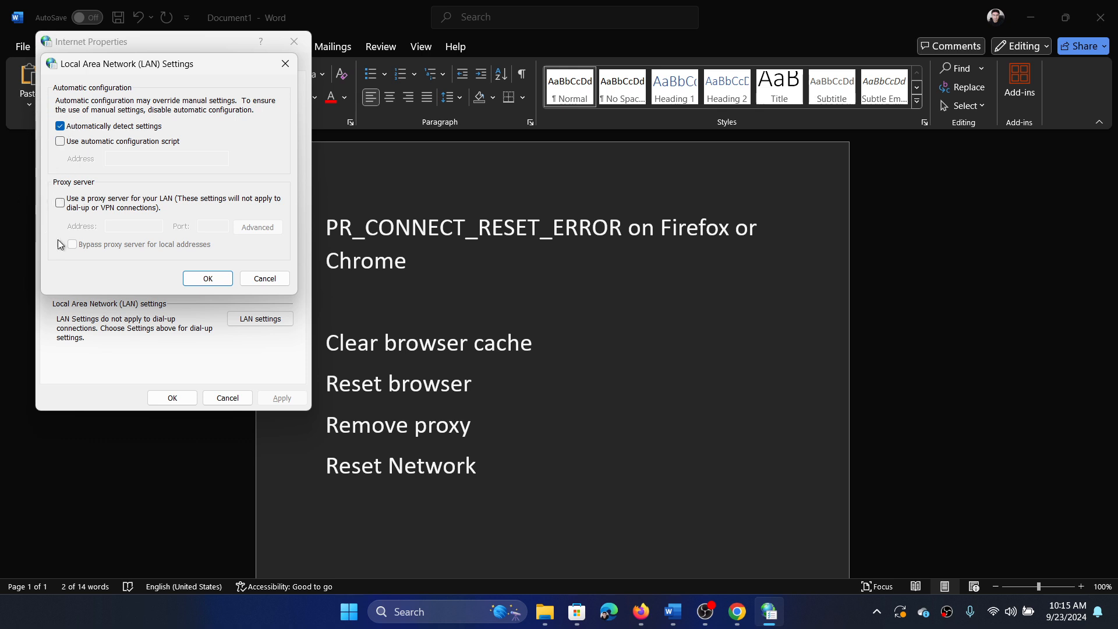